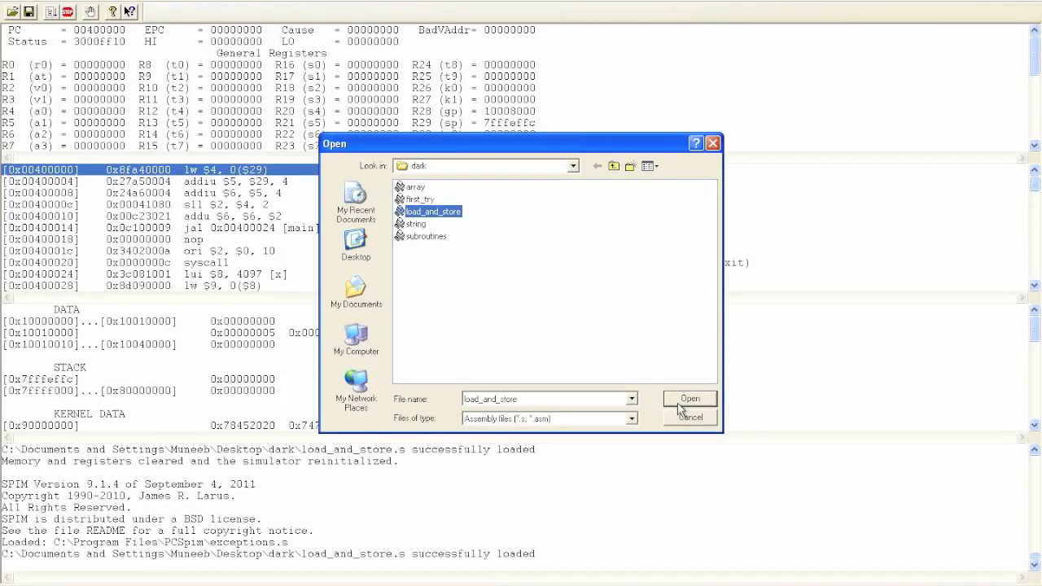
# Load load_and_store.s so its assembled instructions appear in the text segment
pyautogui.click(689, 397)
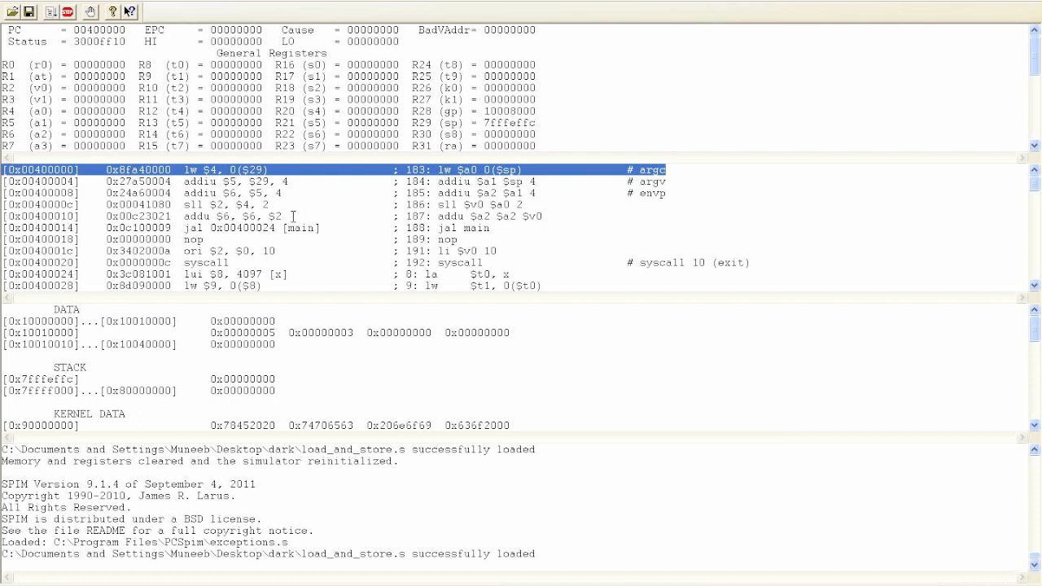
pyautogui.moveTo(282, 336)
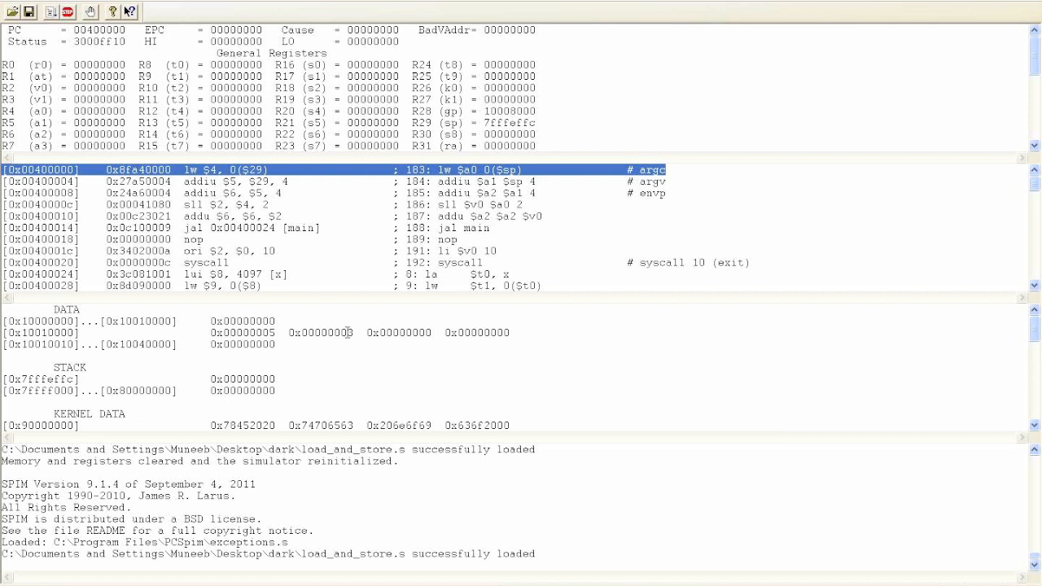
pyautogui.moveTo(349, 332)
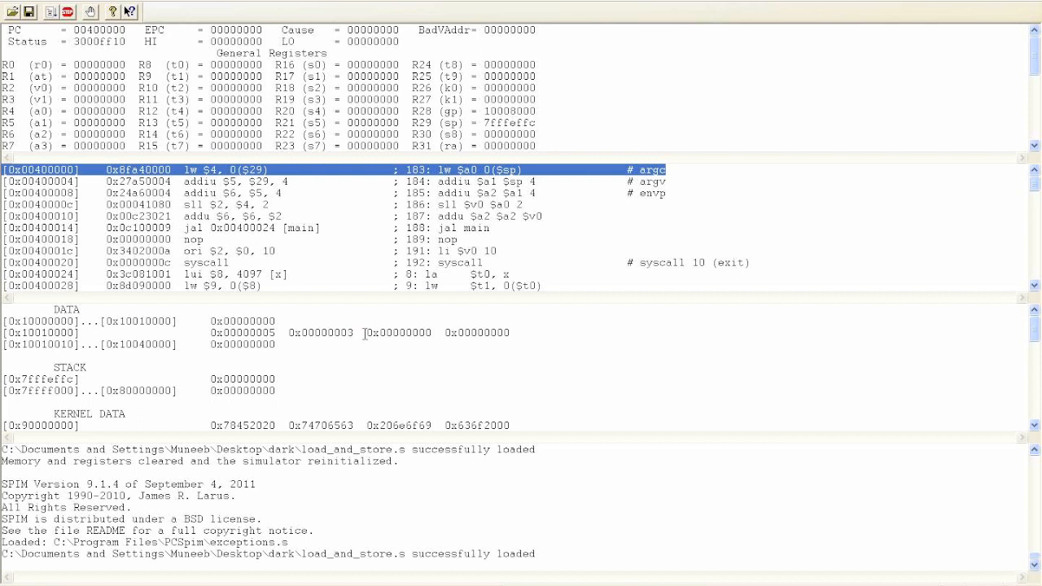
pyautogui.doubleClick(398, 332)
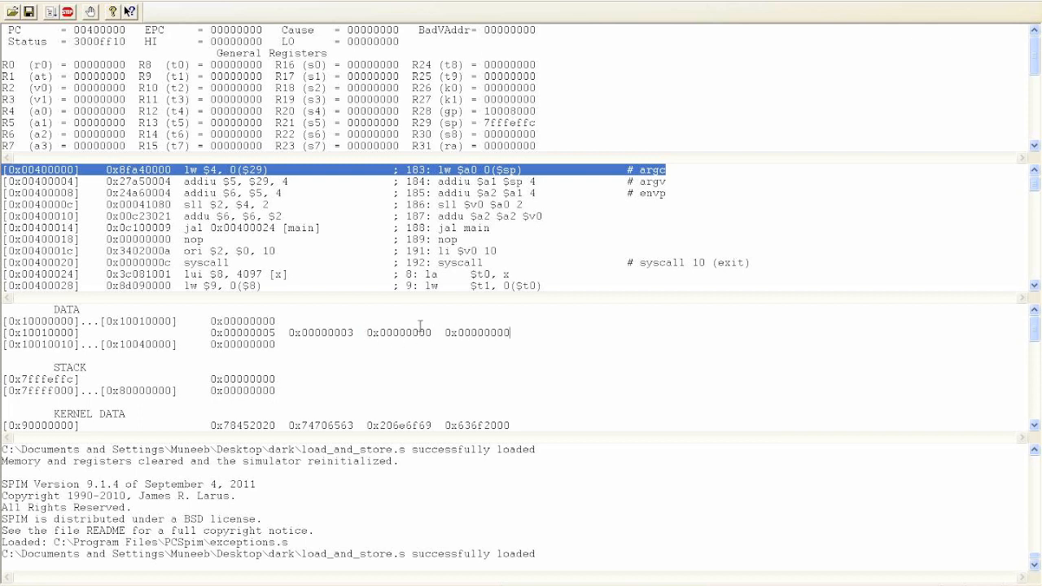
pyautogui.moveTo(485, 337)
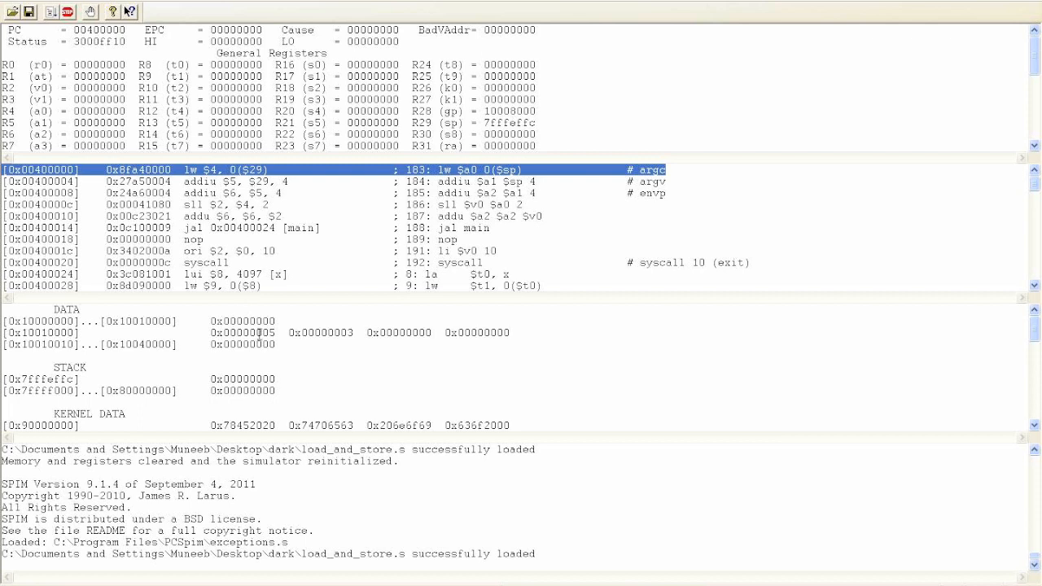
pyautogui.moveTo(348, 335)
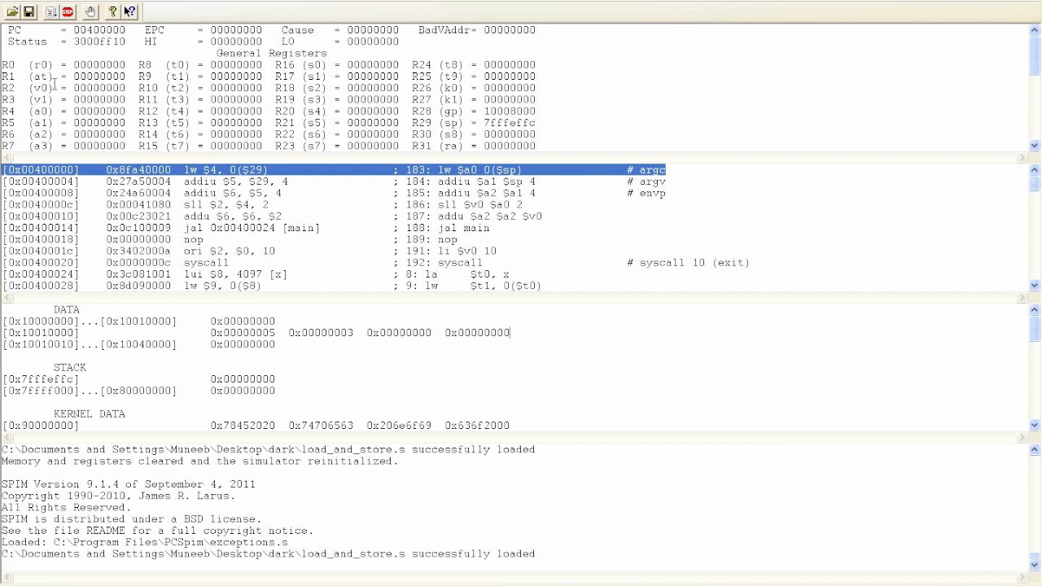
pyautogui.moveTo(170, 186)
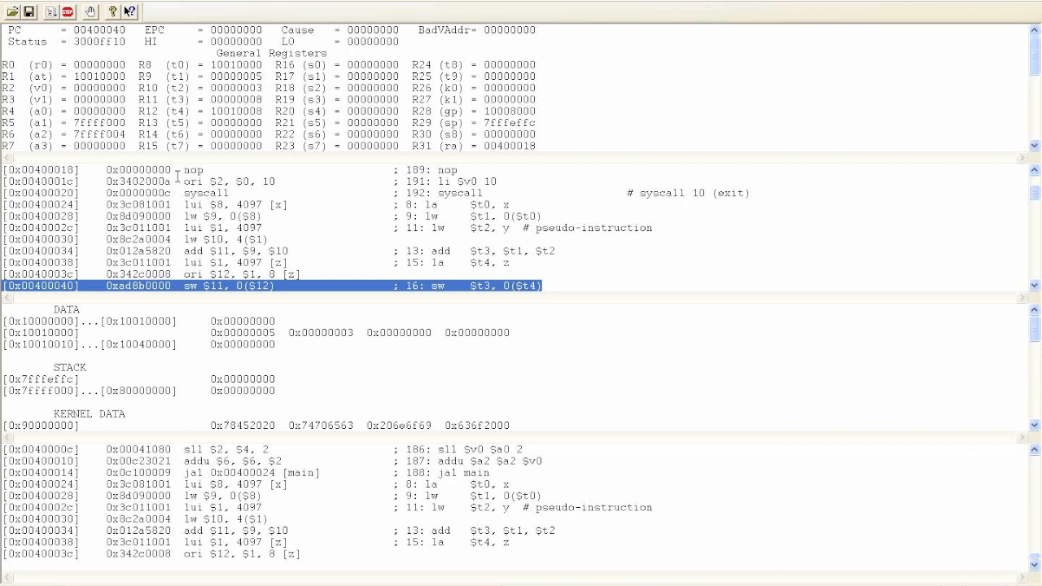
pyautogui.moveTo(385, 323)
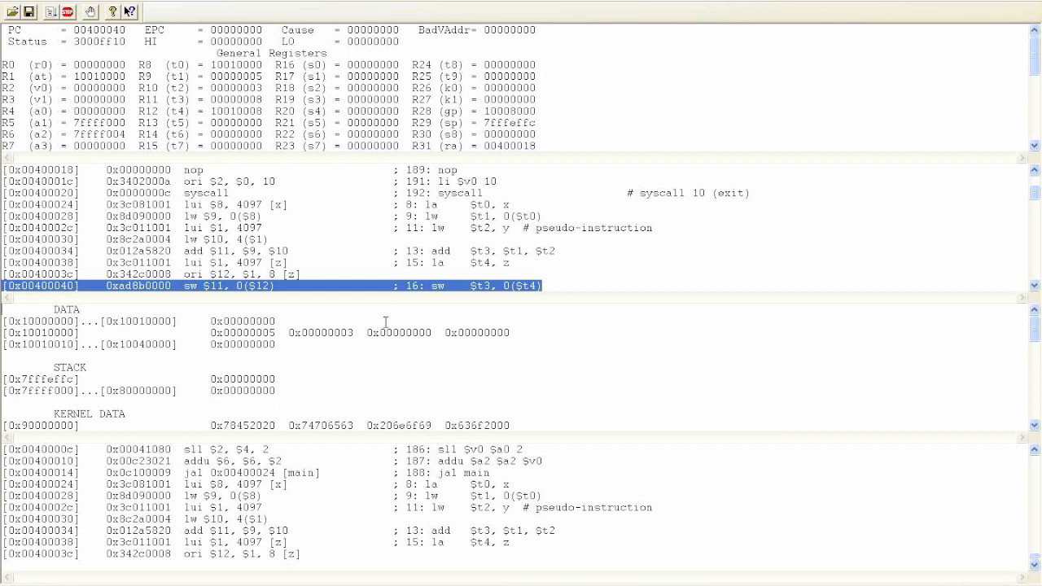
pyautogui.moveTo(422, 335)
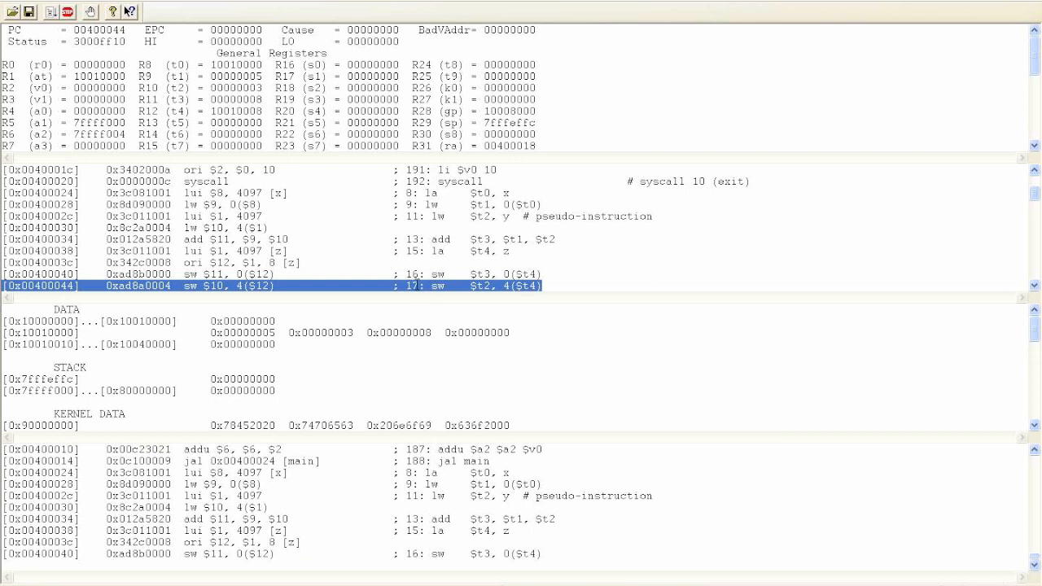
pyautogui.moveTo(446, 345)
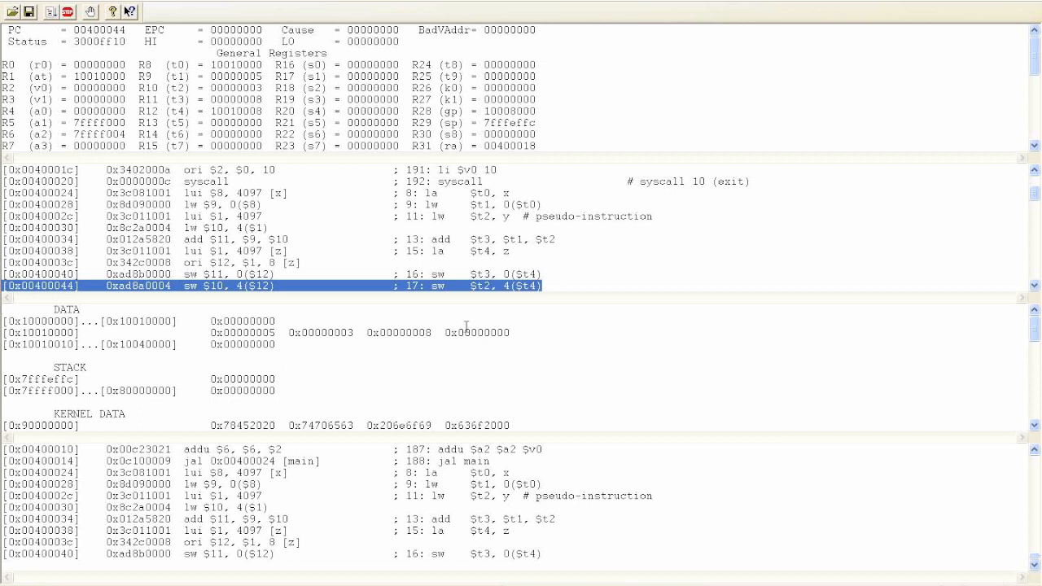
pyautogui.moveTo(490, 332)
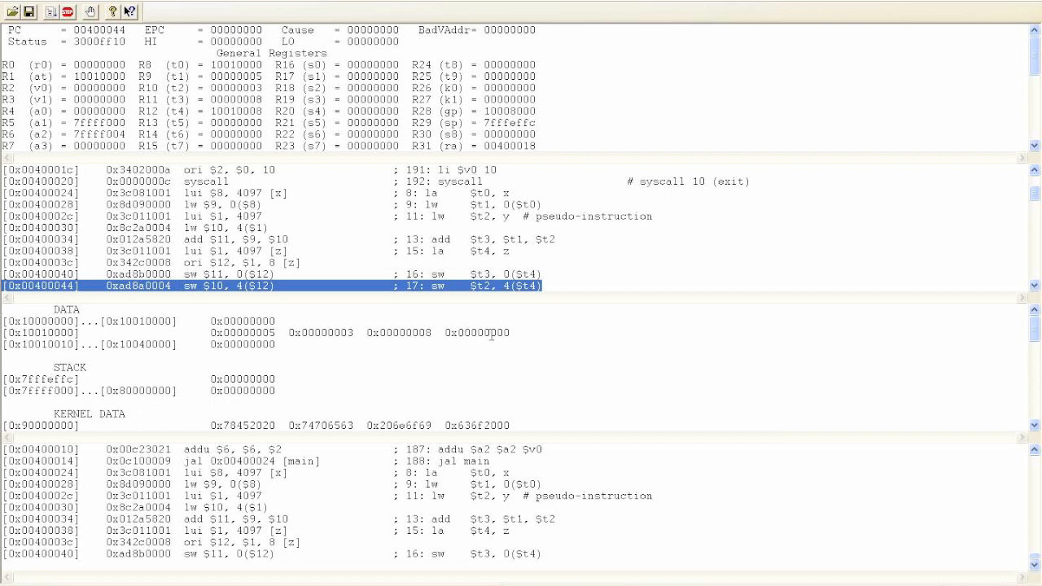